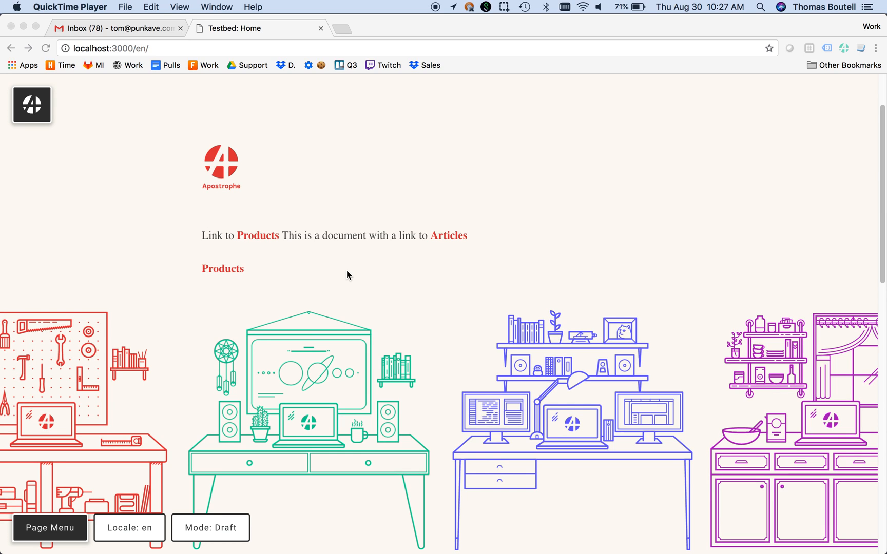
{"action": "mouse_move", "coordinate": [225, 286]}
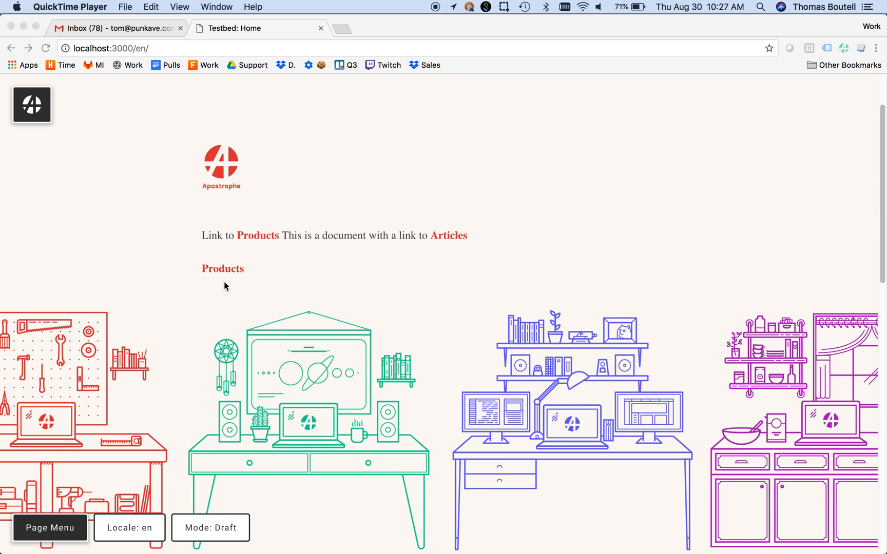
- Type a new line "Let's link to" below the home page text
{"action": "left_click", "coordinate": [243, 268]}
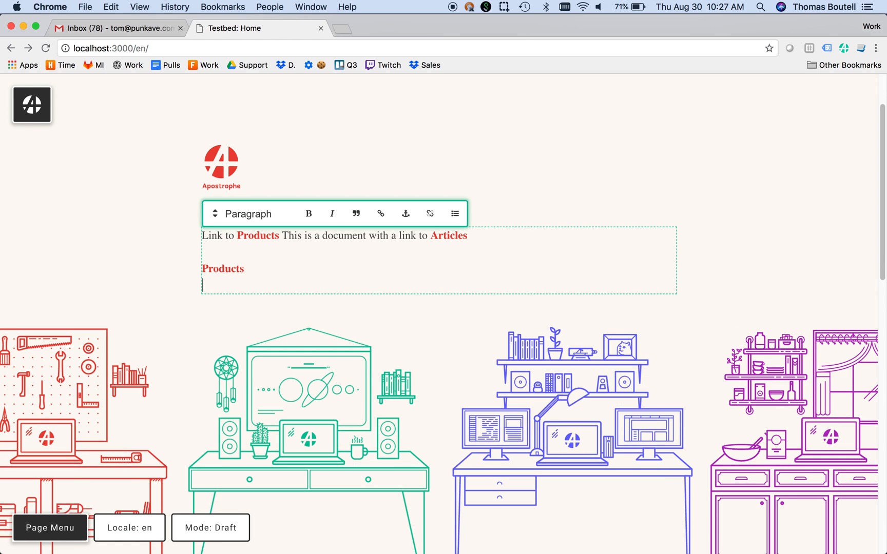
{"action": "type", "text": "Let's link to"}
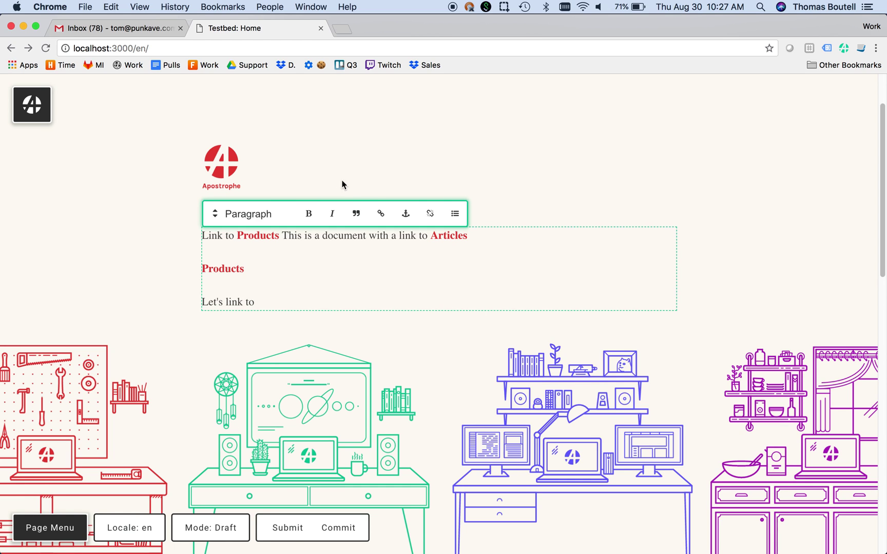
- Add a link with link type Pages and start browsing for the target page
{"action": "left_click", "coordinate": [381, 213]}
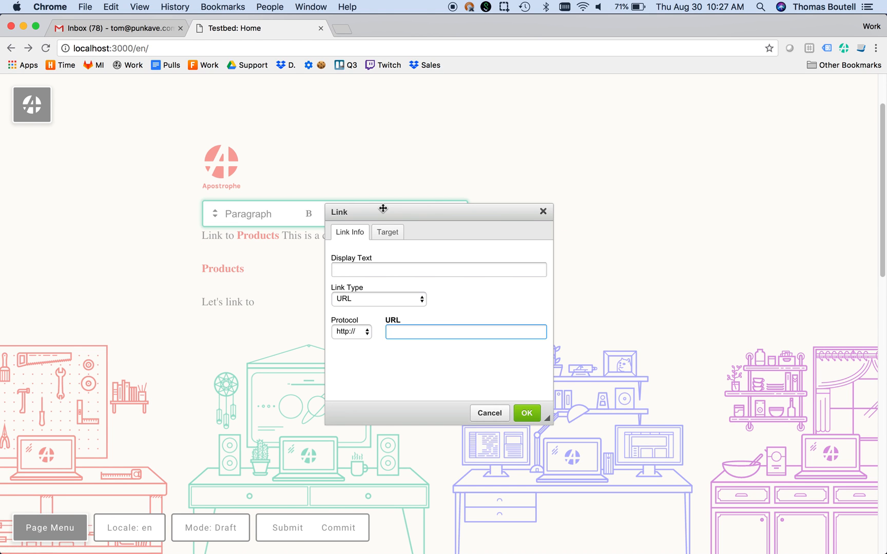
{"action": "left_click", "coordinate": [378, 299]}
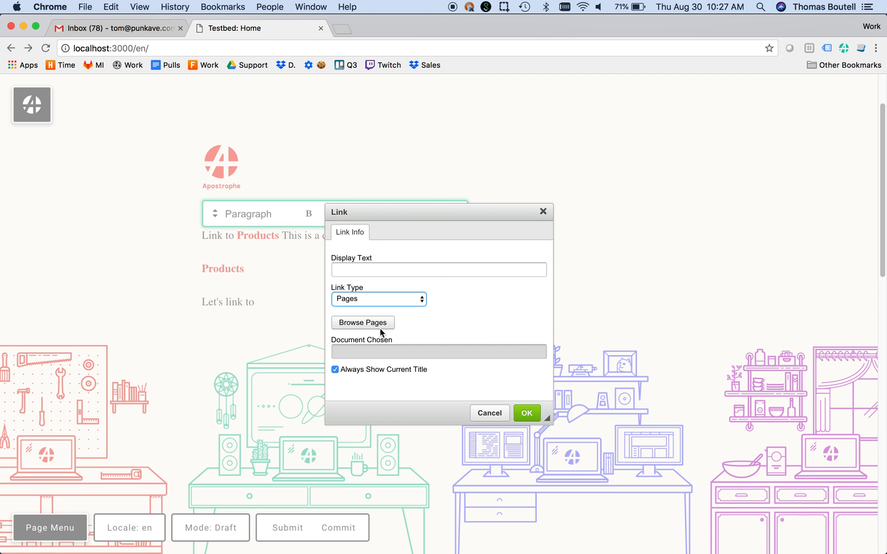
{"action": "mouse_move", "coordinate": [365, 329]}
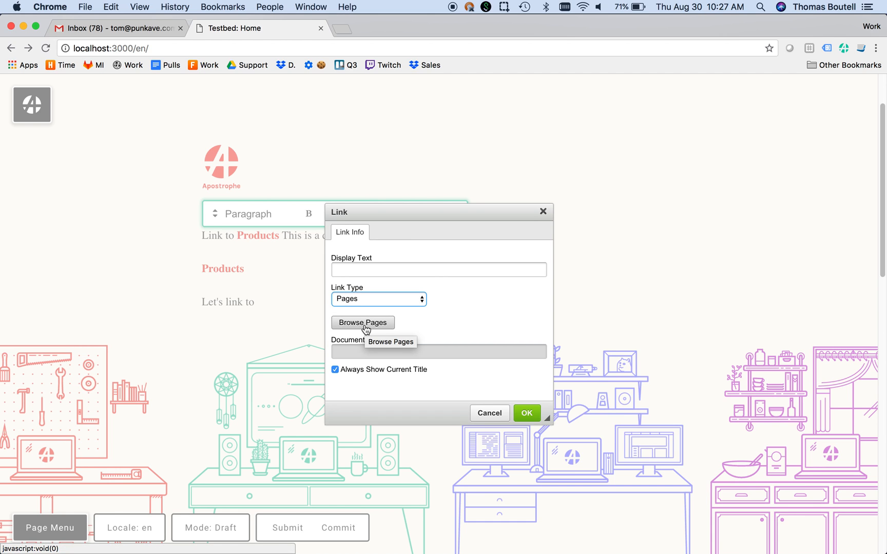
{"action": "left_click", "coordinate": [362, 322]}
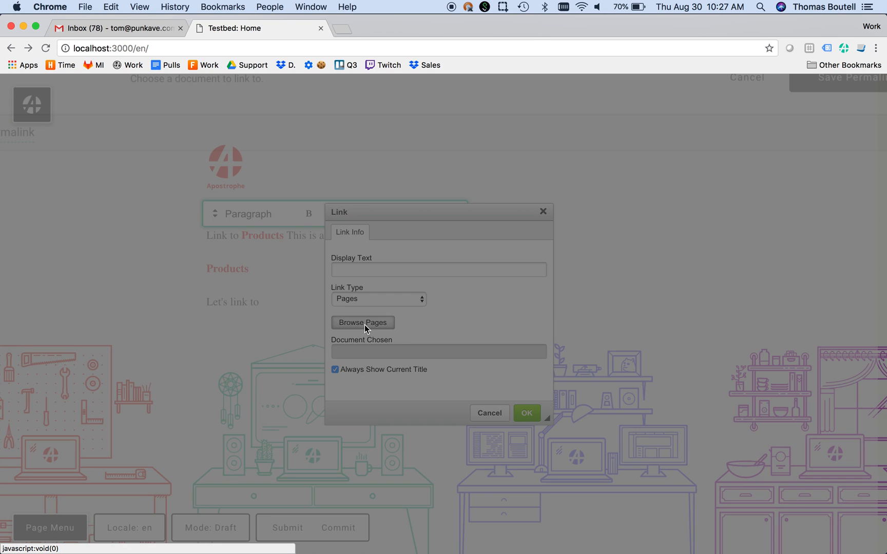
- Select the Articles page in Edit Permalink and save it as the link target
{"action": "left_click", "coordinate": [362, 322]}
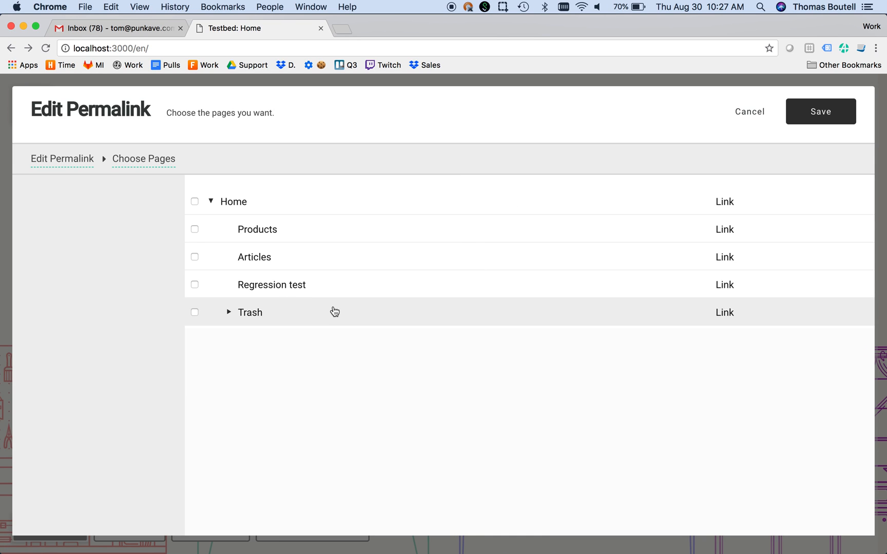
{"action": "left_click", "coordinate": [194, 257]}
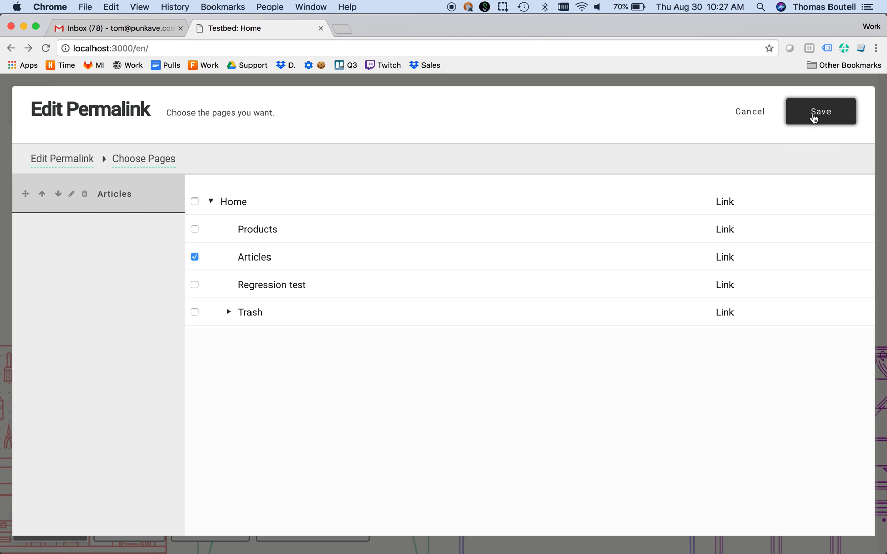
{"action": "left_click", "coordinate": [821, 112]}
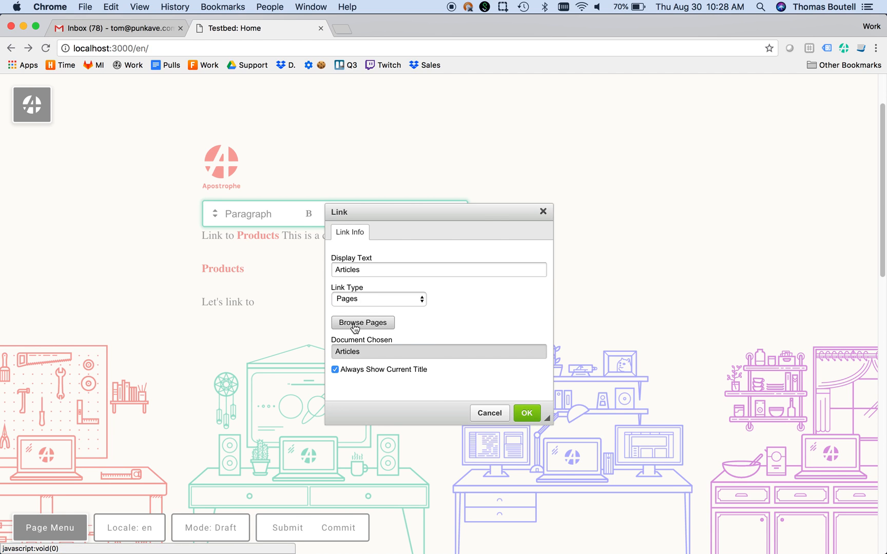
- Keep Always Show Current Title checked and confirm the Articles link dialog
{"action": "left_click", "coordinate": [336, 369]}
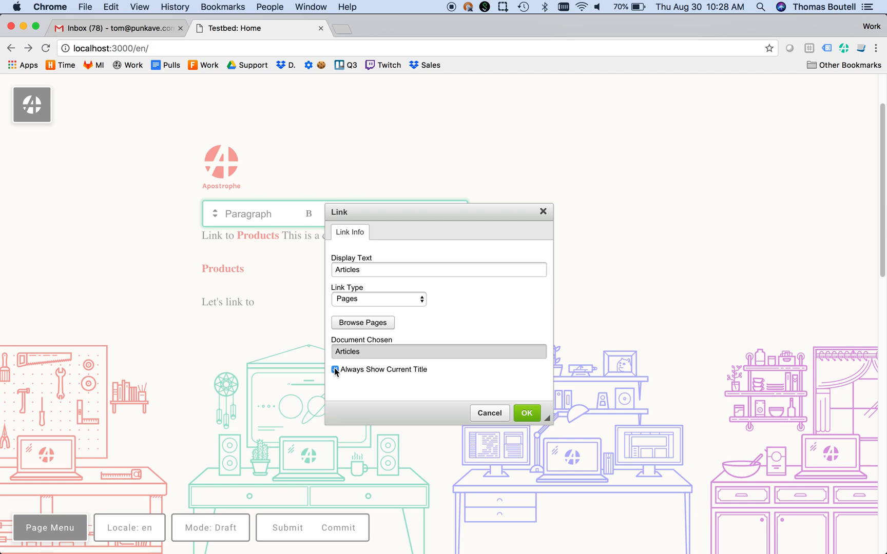
{"action": "left_click", "coordinate": [336, 369]}
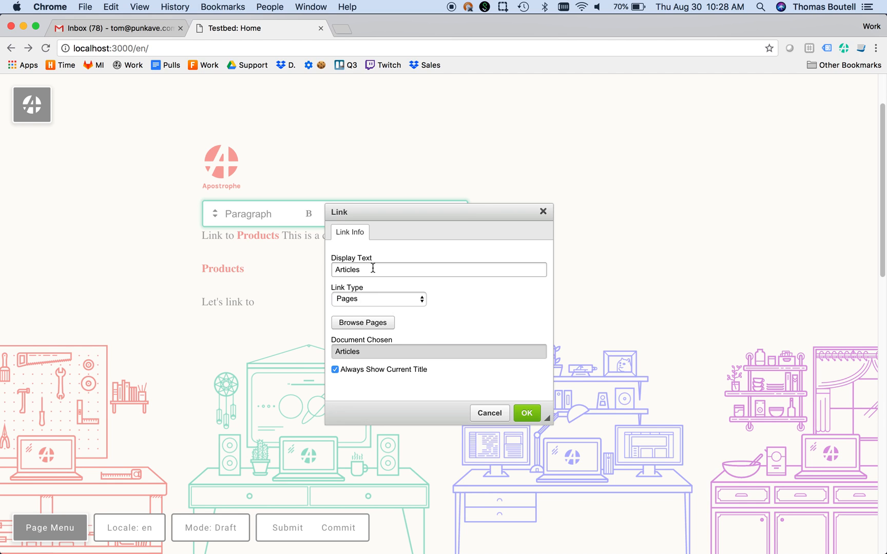
{"action": "mouse_move", "coordinate": [472, 381]}
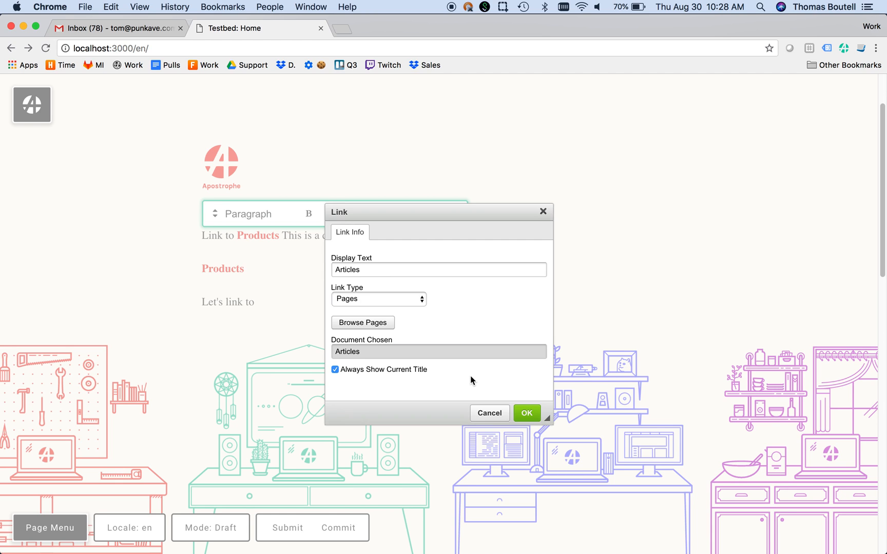
{"action": "left_click", "coordinate": [526, 413]}
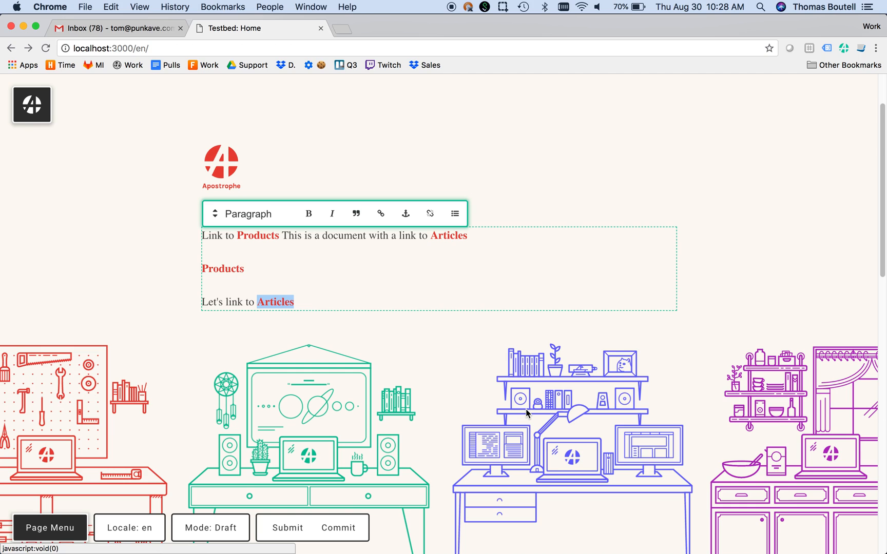
{"action": "mouse_move", "coordinate": [324, 319]}
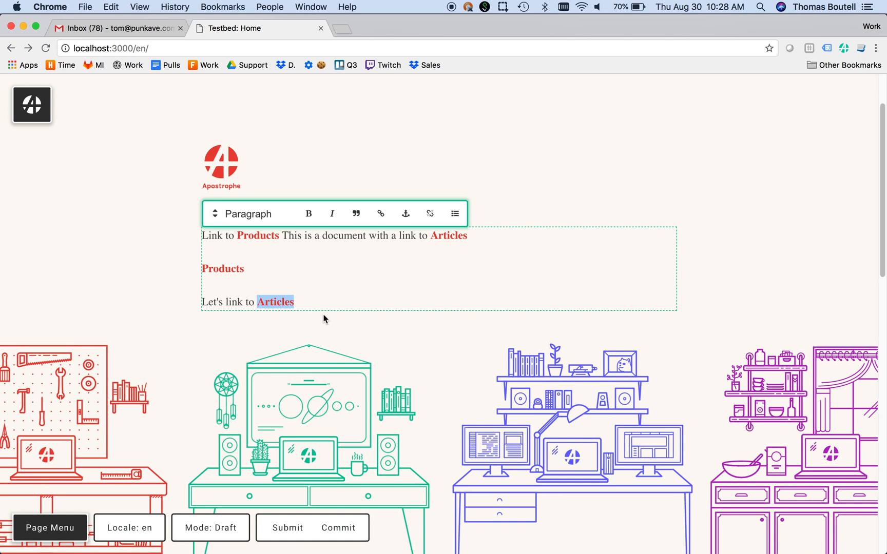
- Click outside the rich text so "Let's link to Articles" leaves edit mode
{"action": "left_click", "coordinate": [314, 301]}
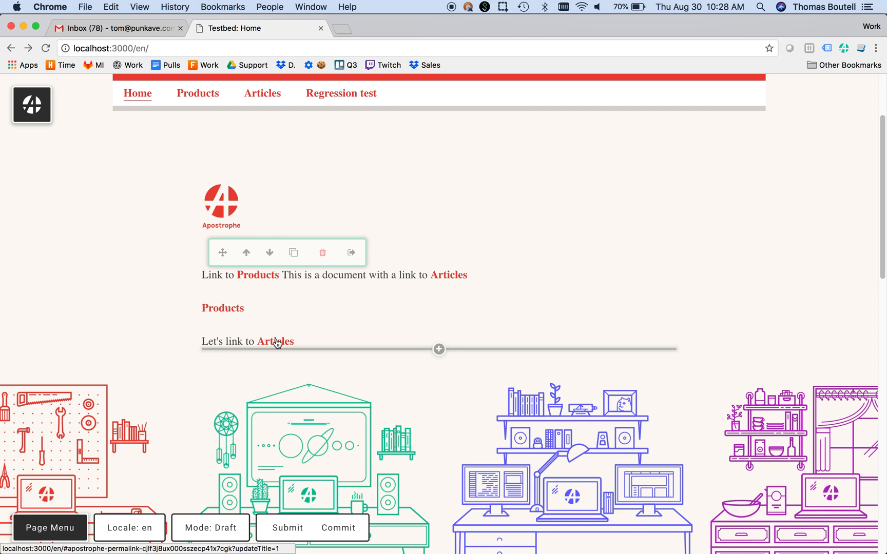
{"action": "left_click", "coordinate": [274, 341]}
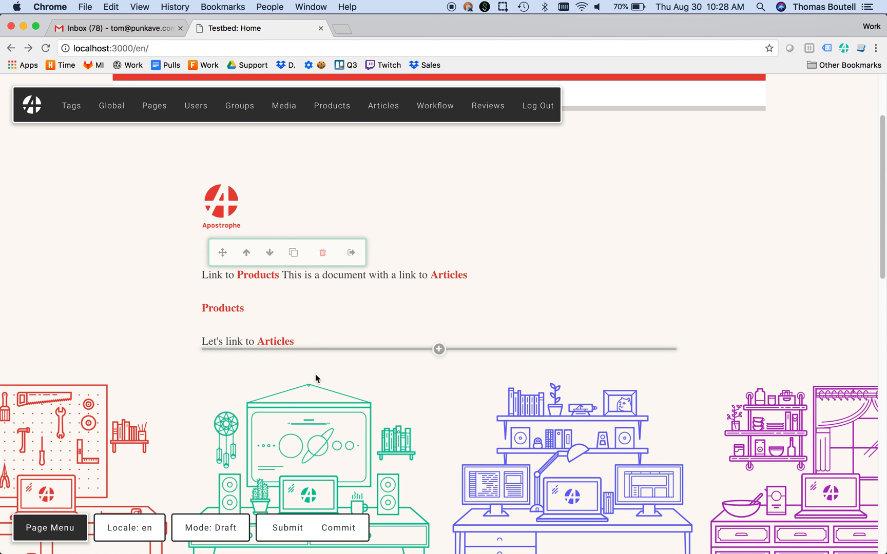
- Review the home page changes in the commit preview and commit them live
{"action": "left_click", "coordinate": [338, 527]}
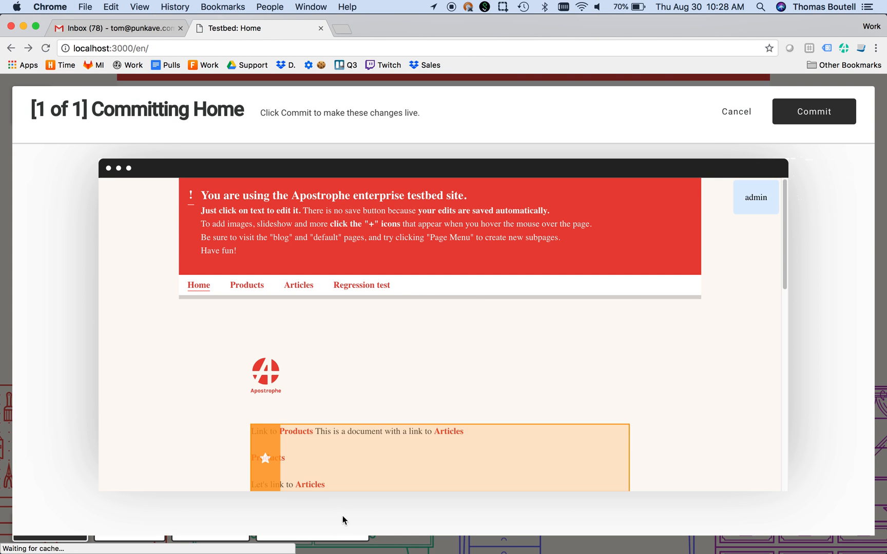
{"action": "scroll", "scroll_direction": "down", "scroll_amount": 3}
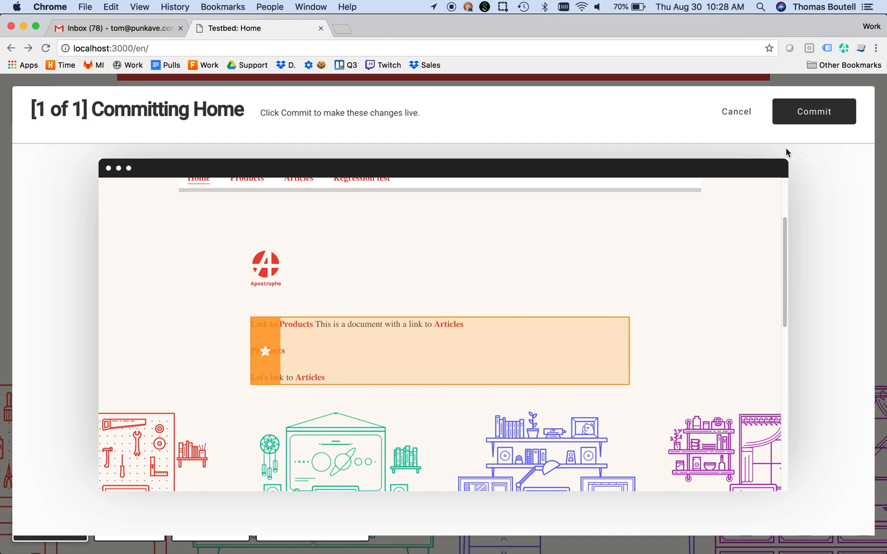
{"action": "left_click", "coordinate": [813, 111]}
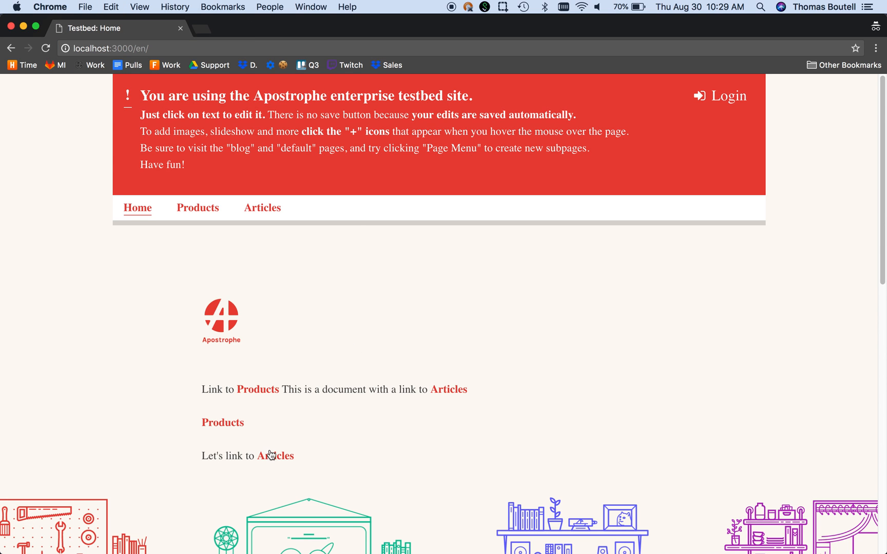
{"action": "mouse_move", "coordinate": [271, 456]}
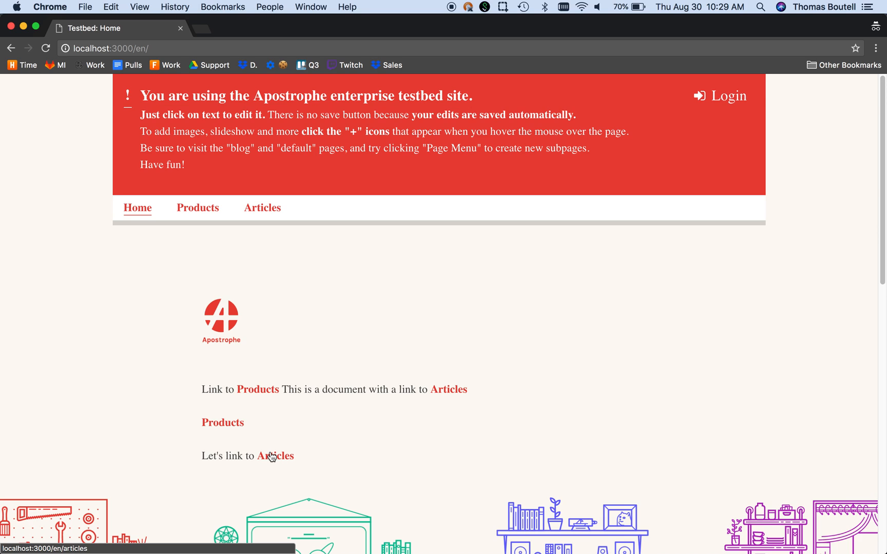
- Click the Articles link on the logged-out home page to reach Articles
{"action": "left_click", "coordinate": [275, 455]}
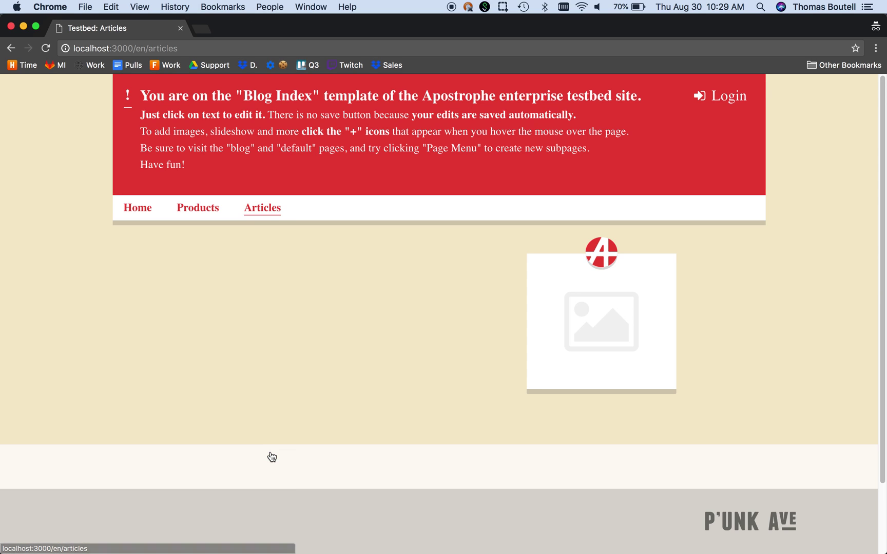